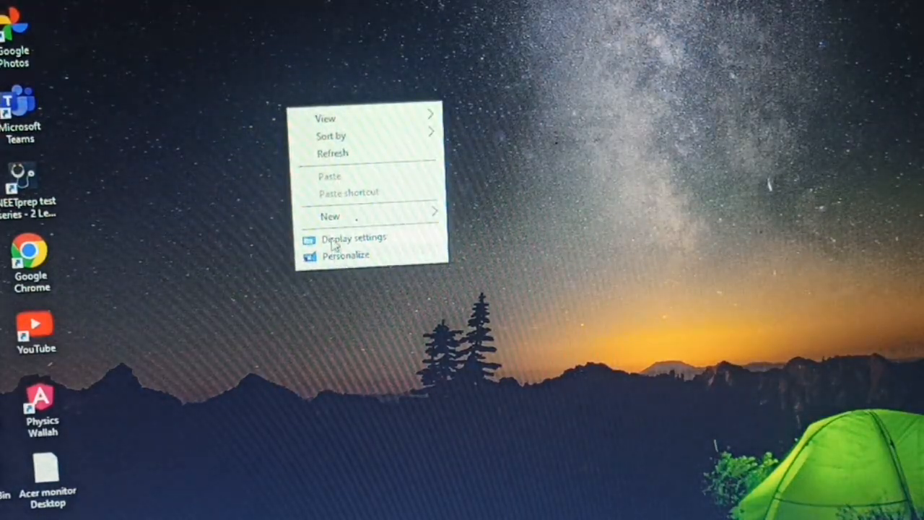
Step: Open Display settings from the desktop context menu
click(352, 238)
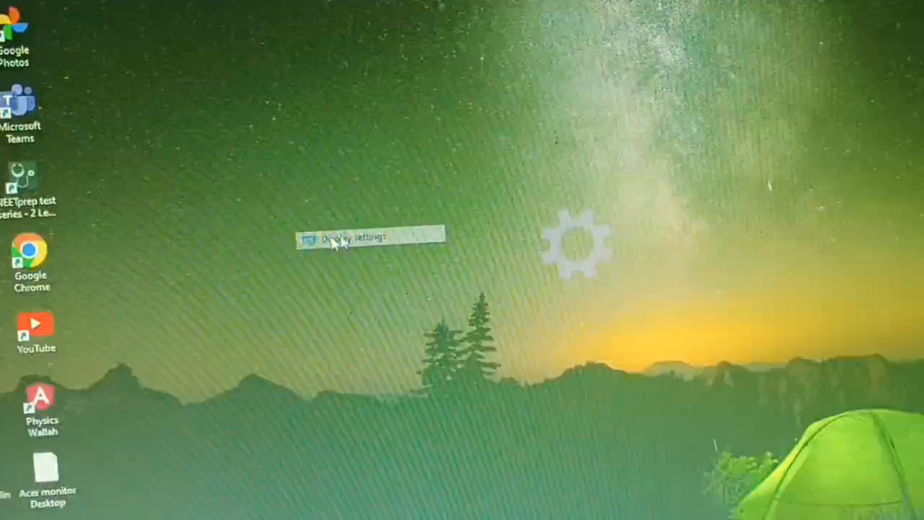
Step: Set the display resolution to 1600 × 900 (Recommended) and review the remaining Display options
click(361, 239)
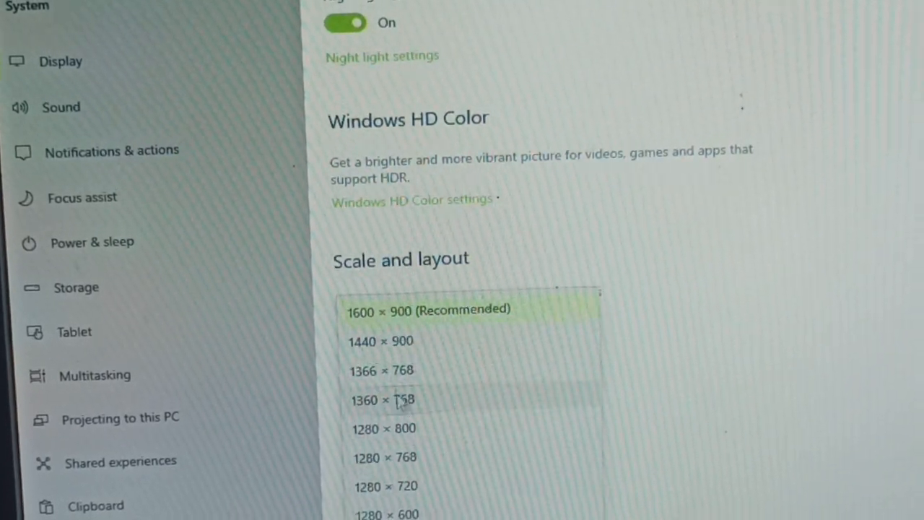
click(427, 309)
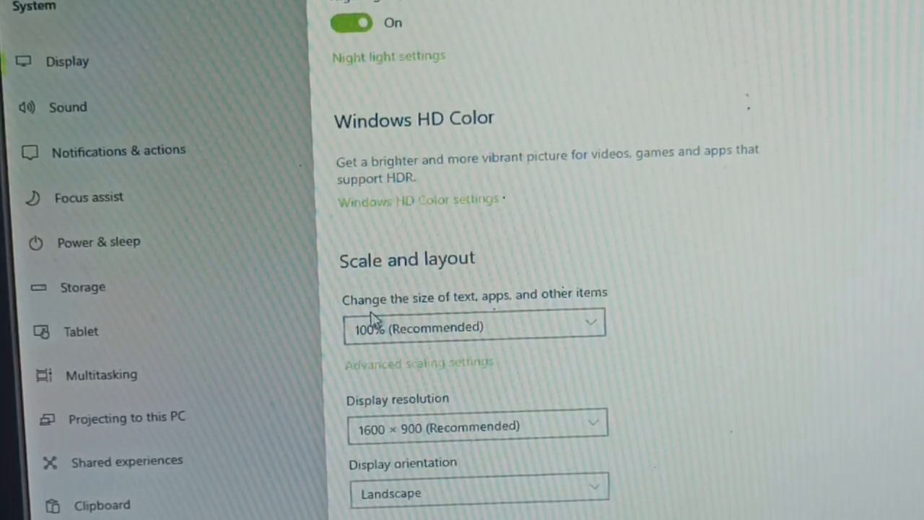
scroll(down, 3)
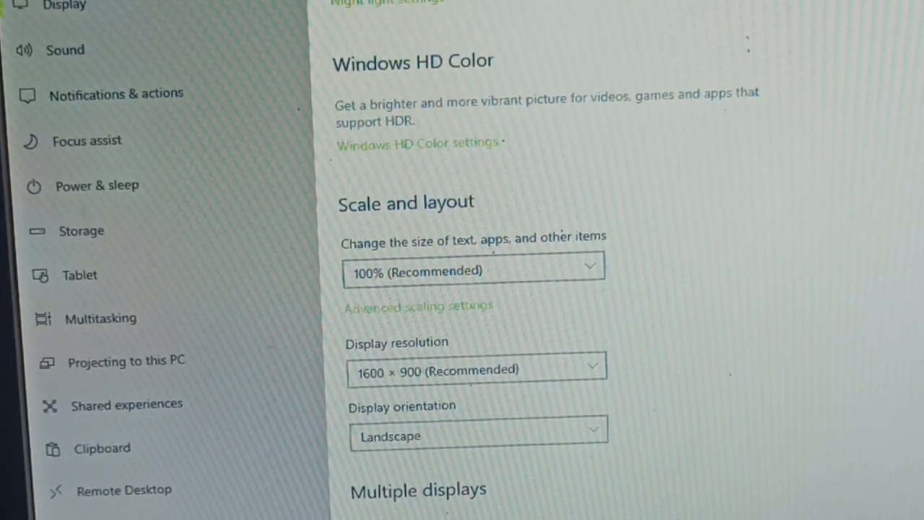
scroll(down, 3)
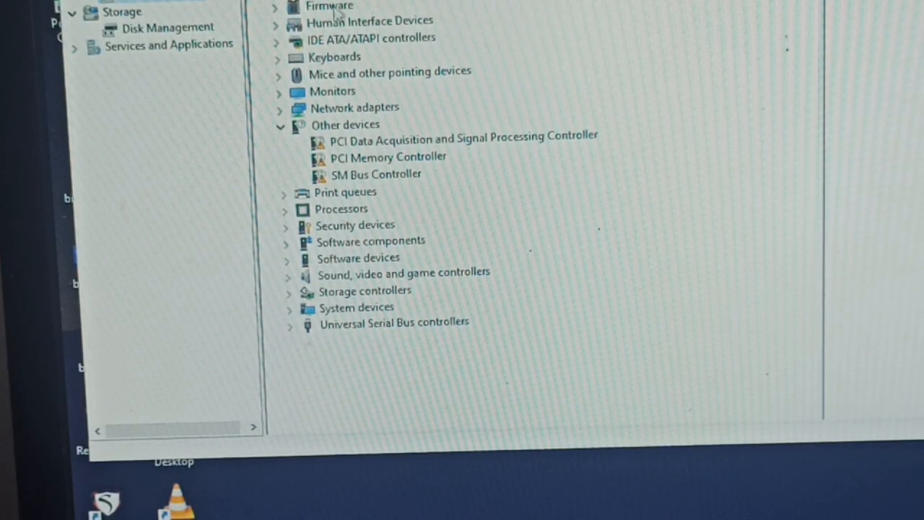
Step: Expand Monitors and show the Generic PnP Monitor's actions, including Update driver
click(278, 91)
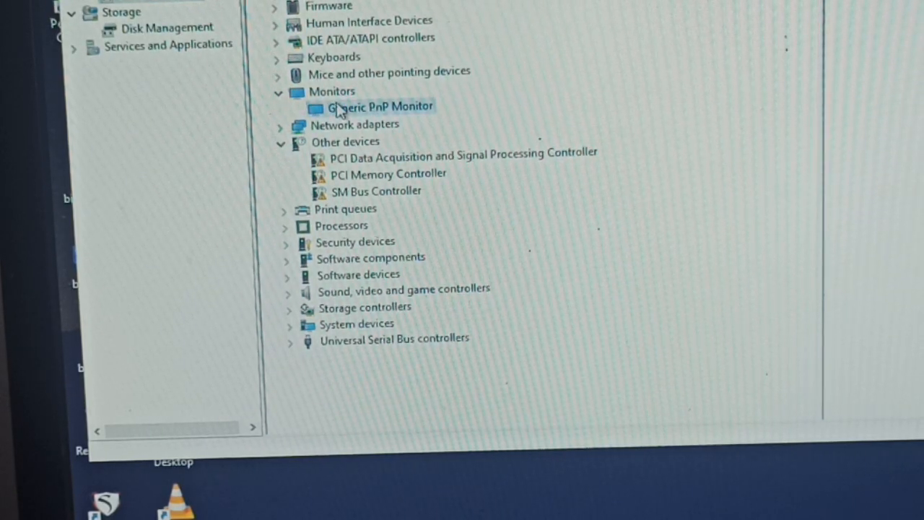
right_click(380, 107)
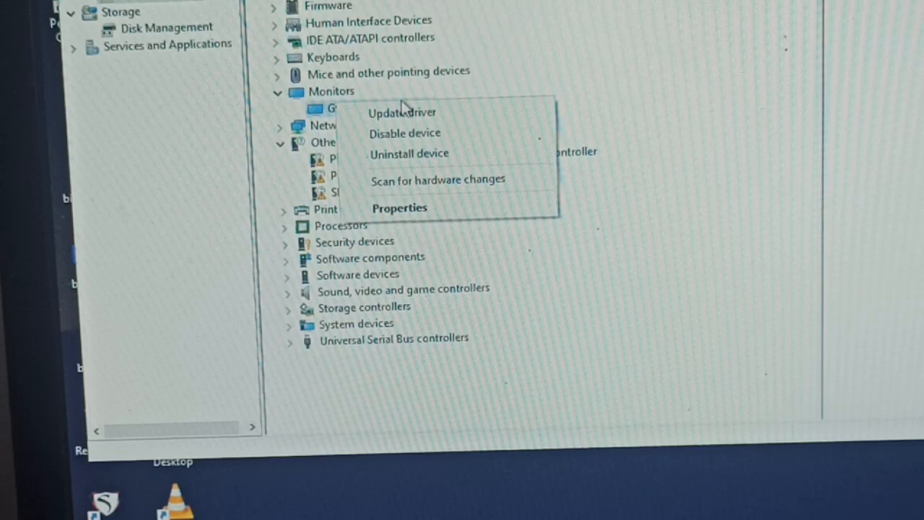
mouse_move(401, 112)
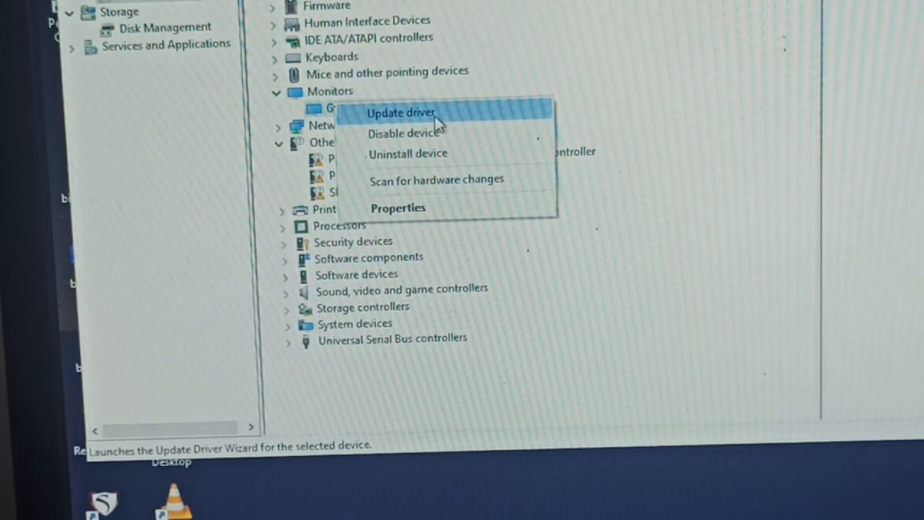
mouse_move(428, 121)
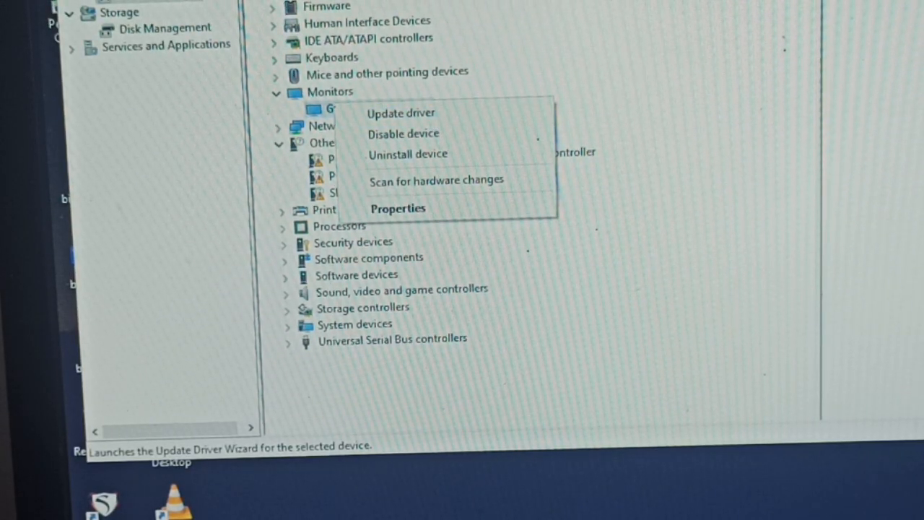